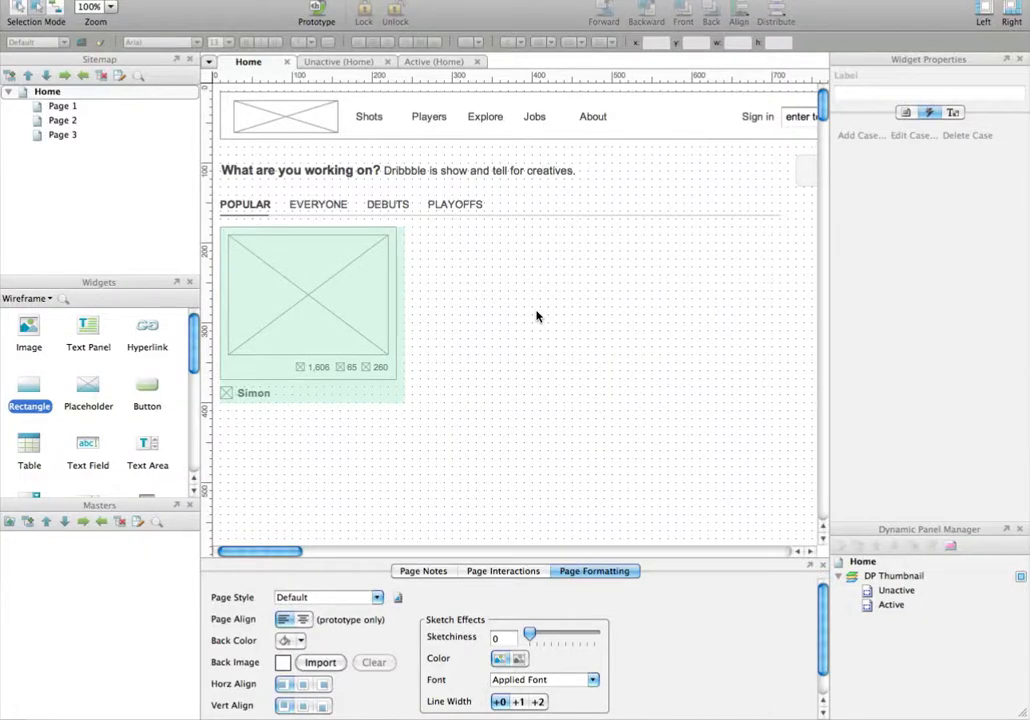
mouse_move(488, 340)
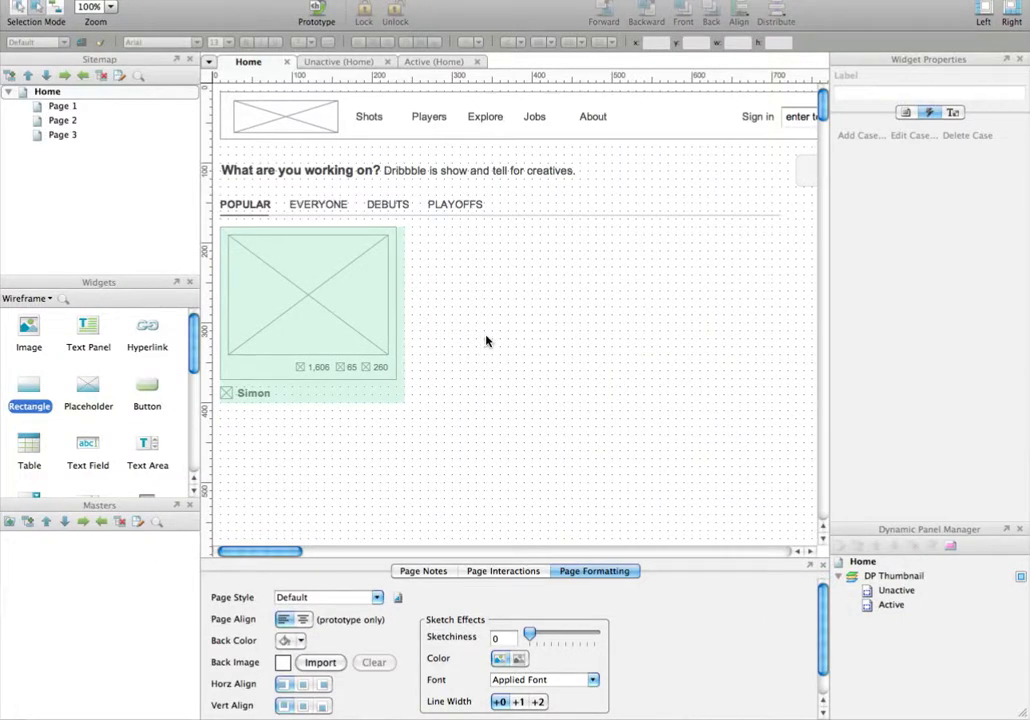
View the live Dribbble homepage's grid of shot thumbnails in Chrome for reference
click(310, 300)
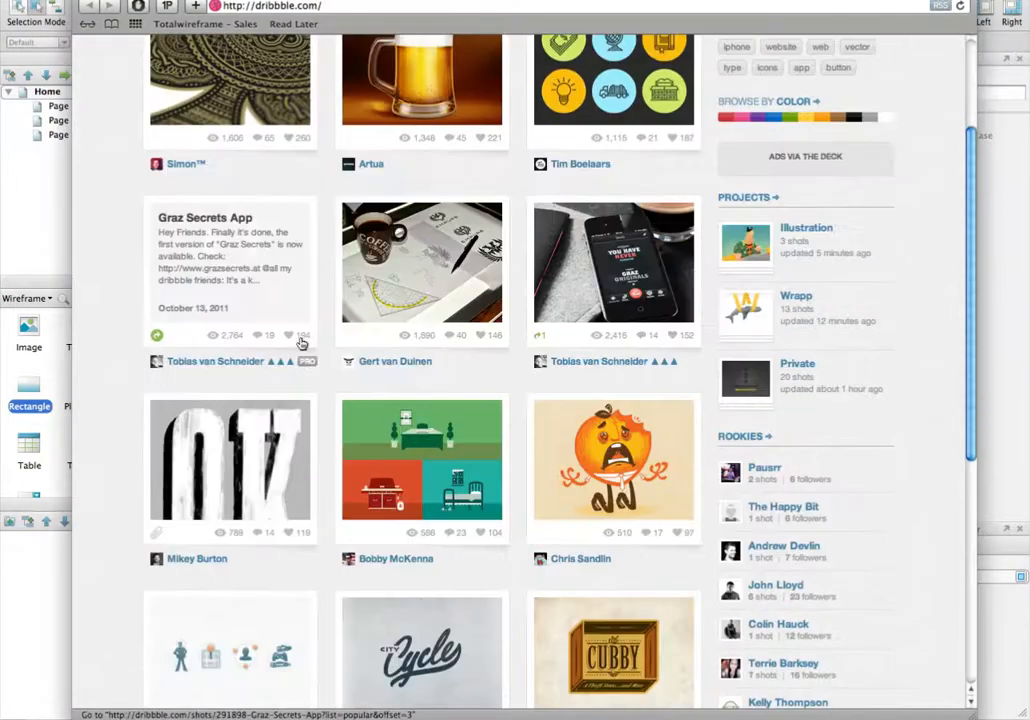
scroll(up, 3)
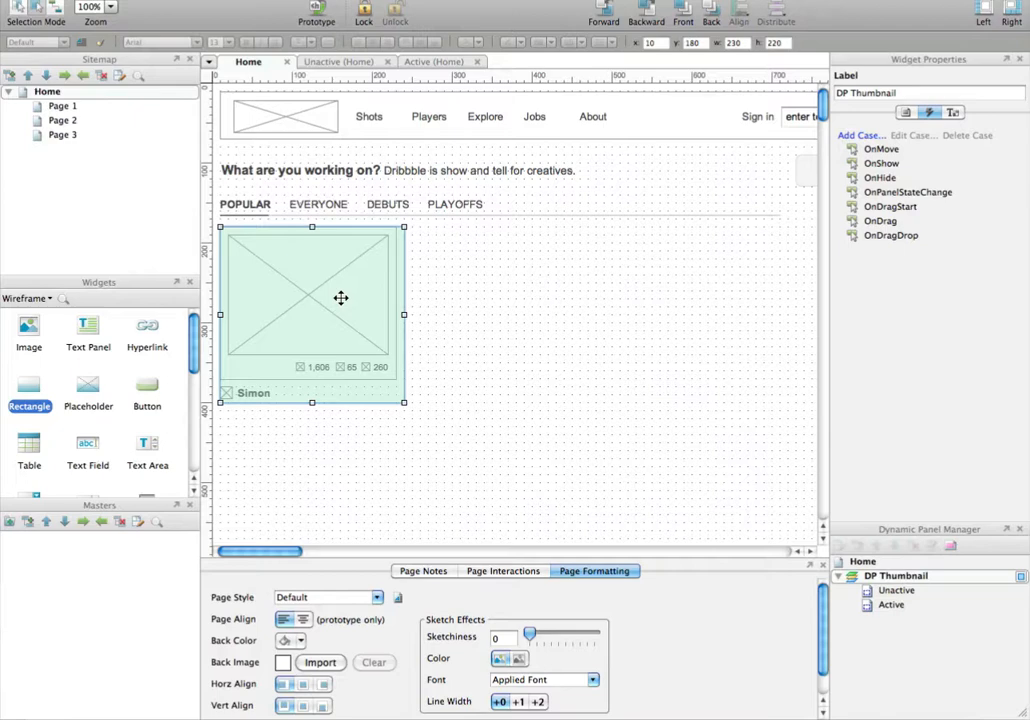
drag(340, 298, 440, 308)
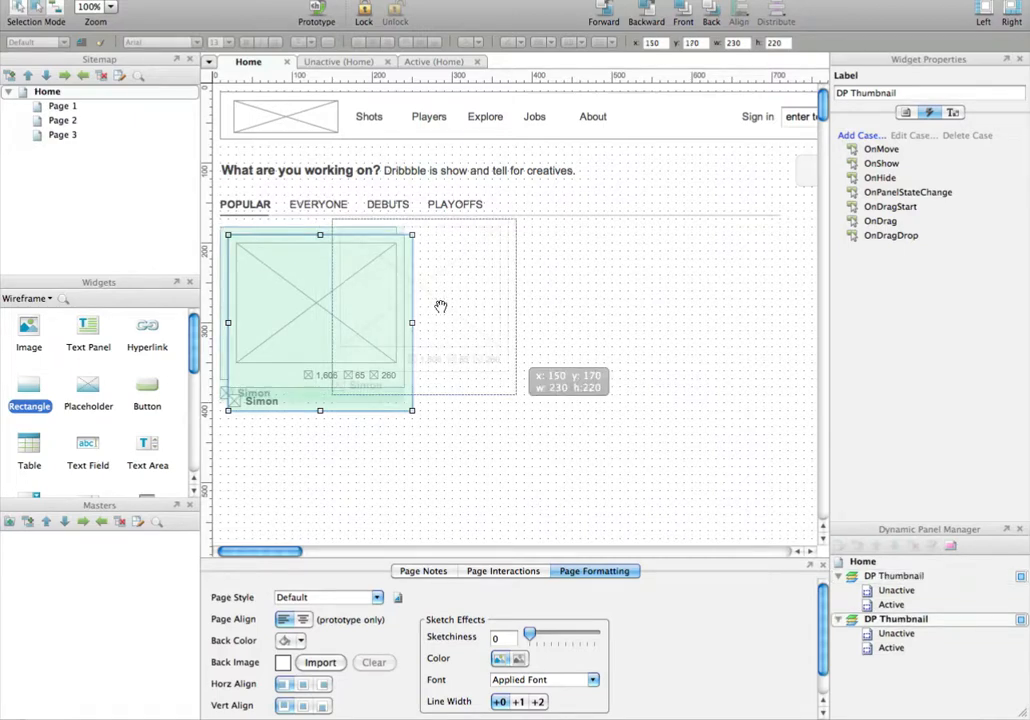
drag(320, 310, 500, 310)
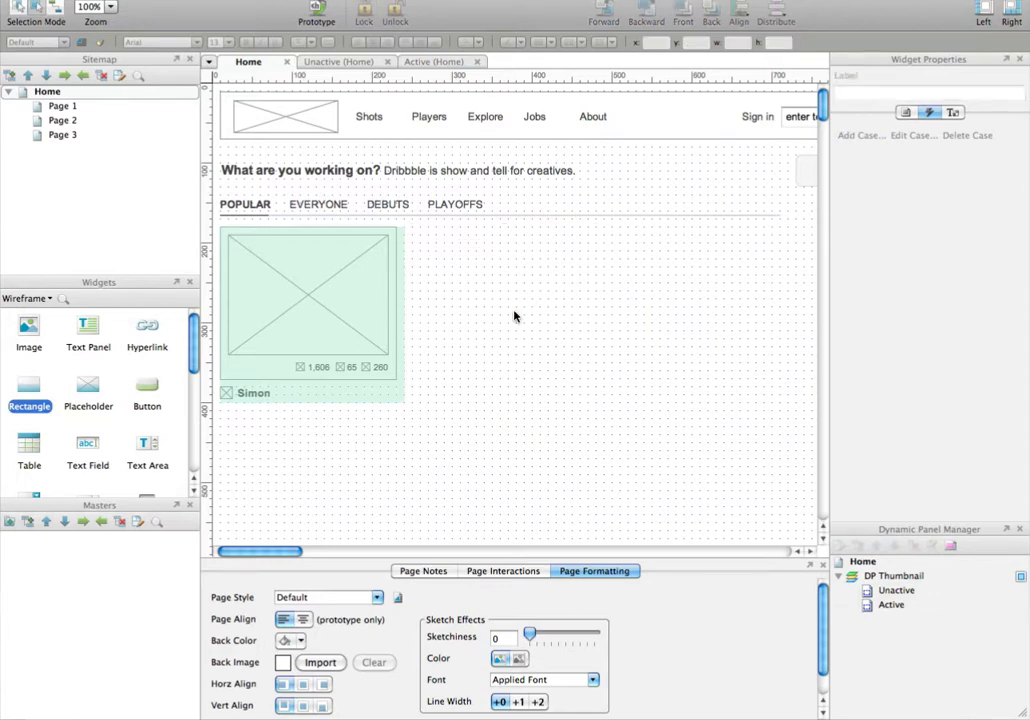
mouse_move(380, 330)
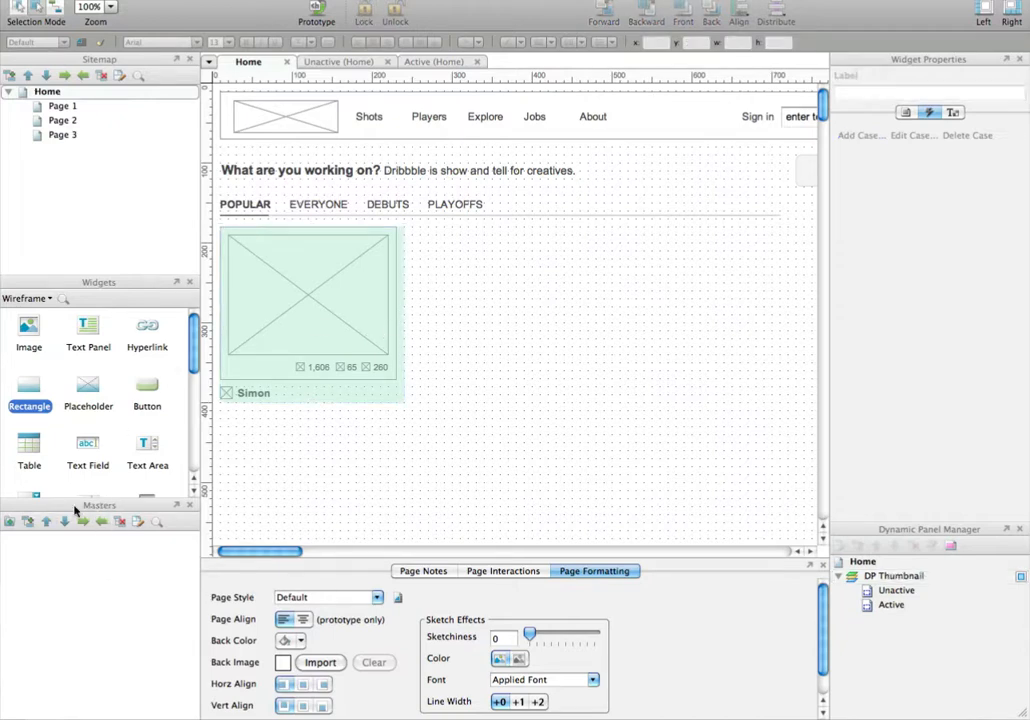
mouse_move(132, 624)
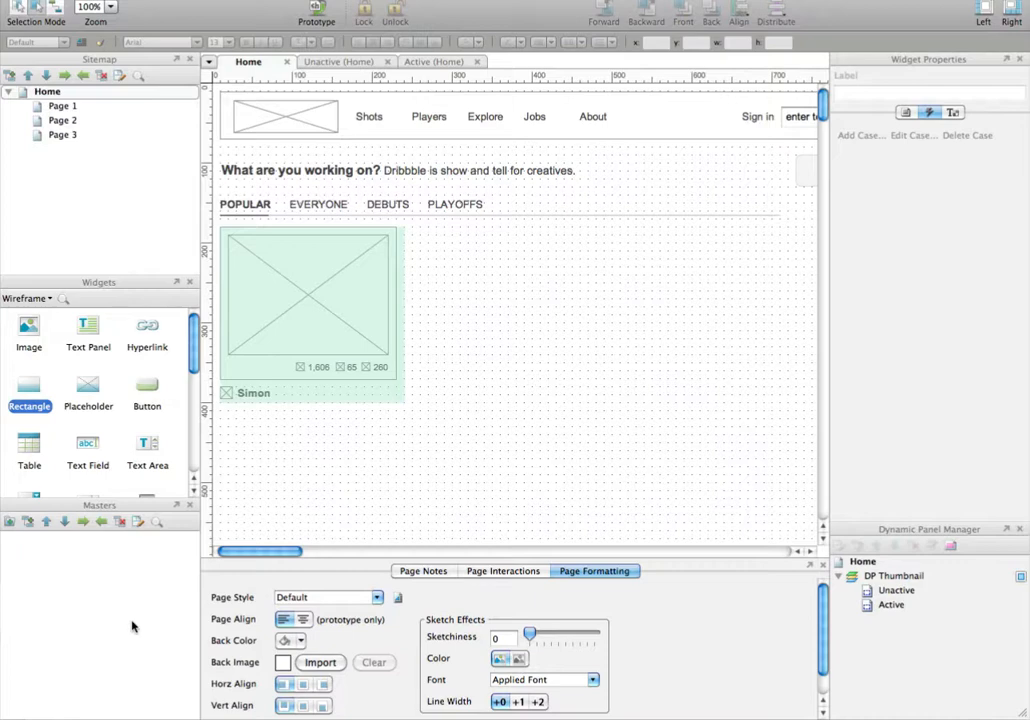
mouse_move(368, 392)
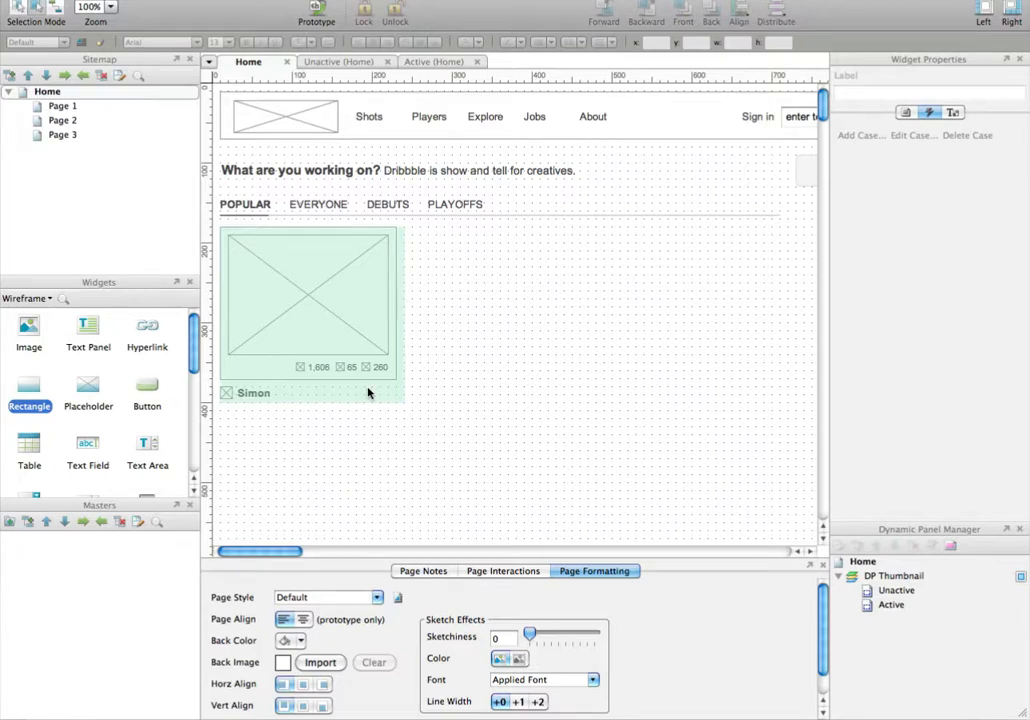